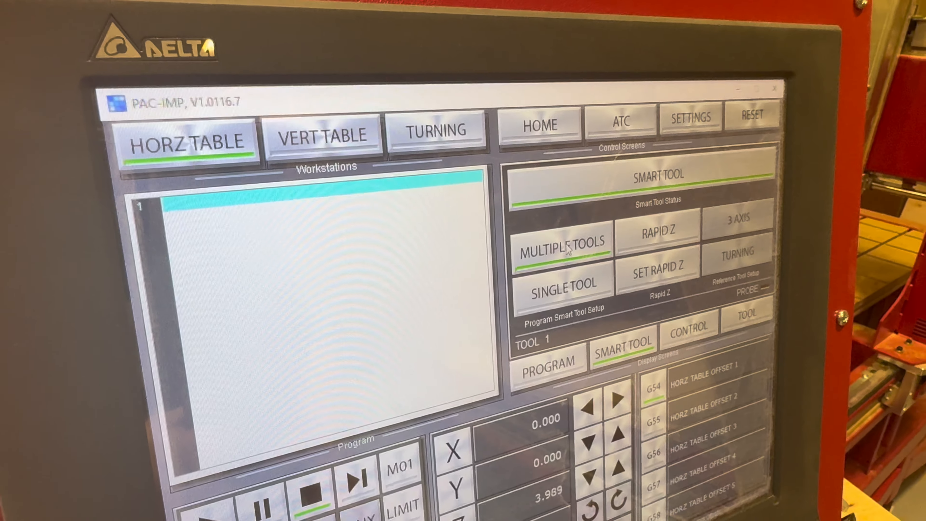
Run the smart tool offset measurement for multiple tools
left_click(562, 241)
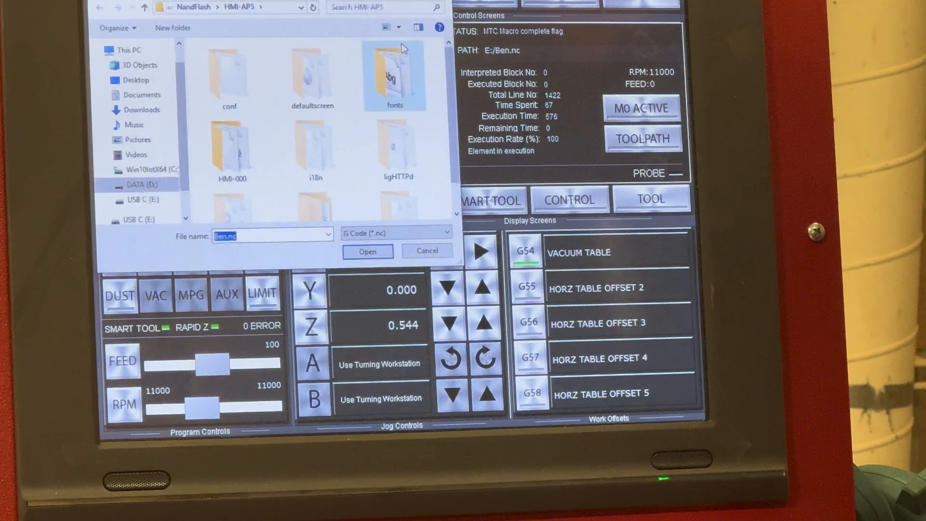
Load the .nc program from USB C (E:) and start the cycle with Play
left_click(140, 200)
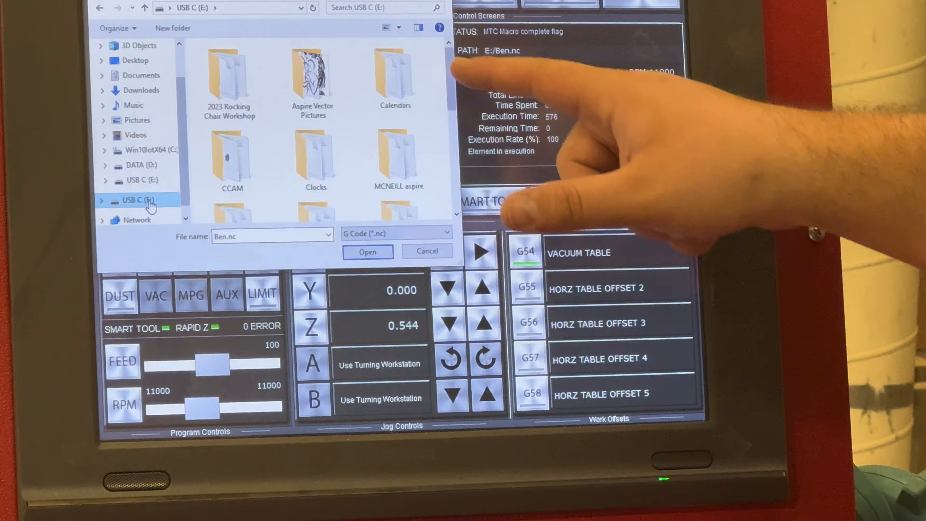
left_click(367, 252)
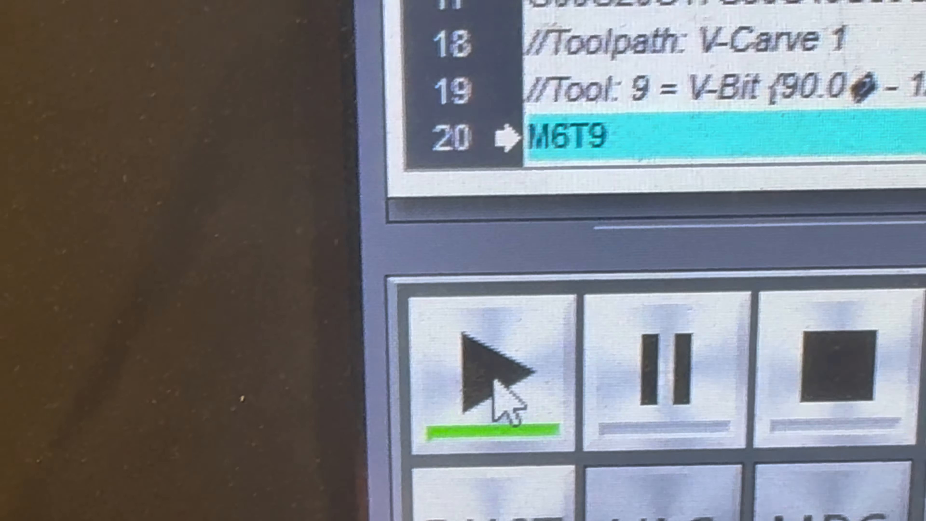